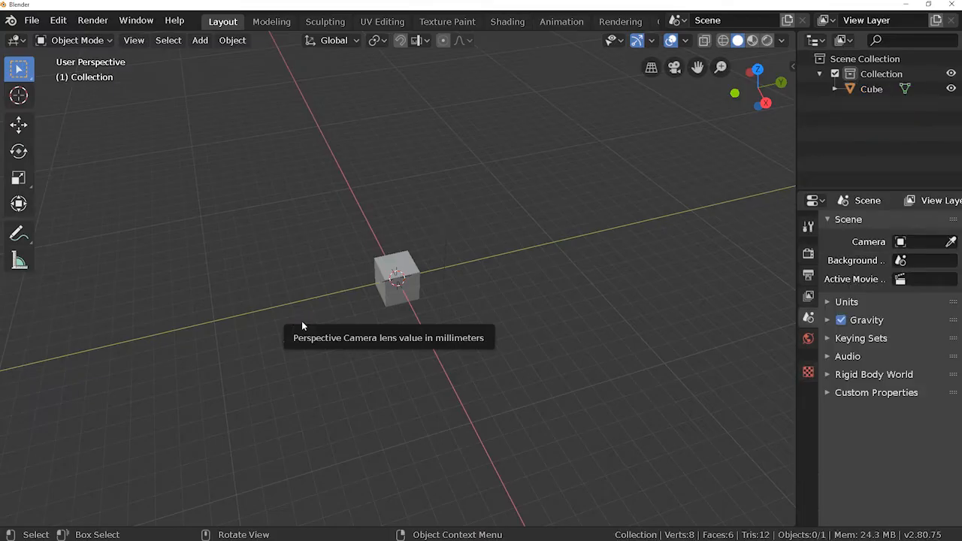
Select the cube and scale it to three times its size on every axis
click(399, 279)
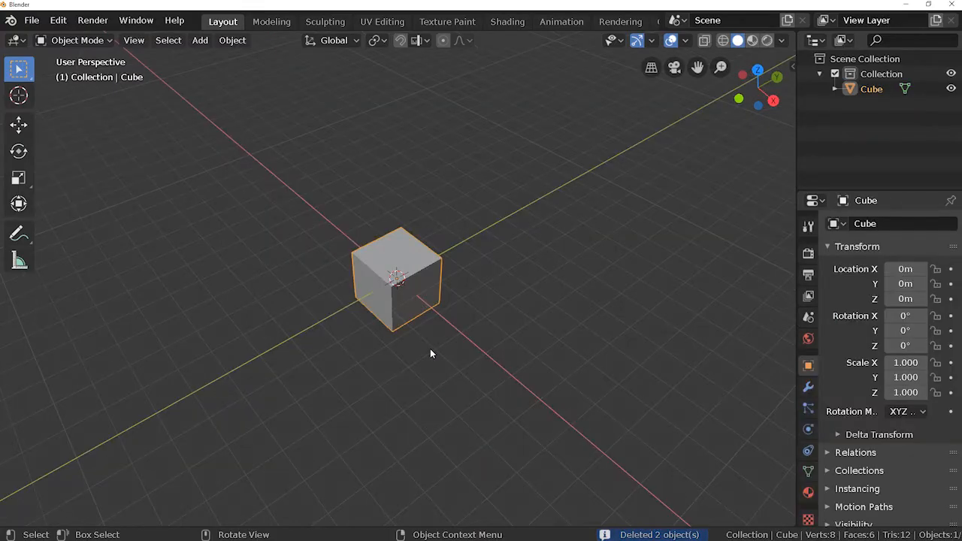
key(s)
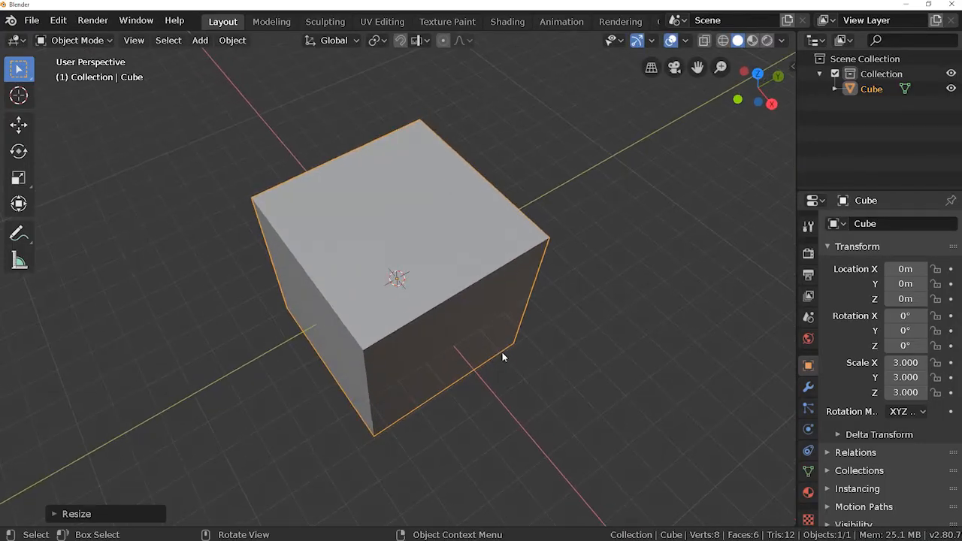
Bevel all the cube's edges in Edit Mode, giving a chamfered 26-face shape
key(Tab)
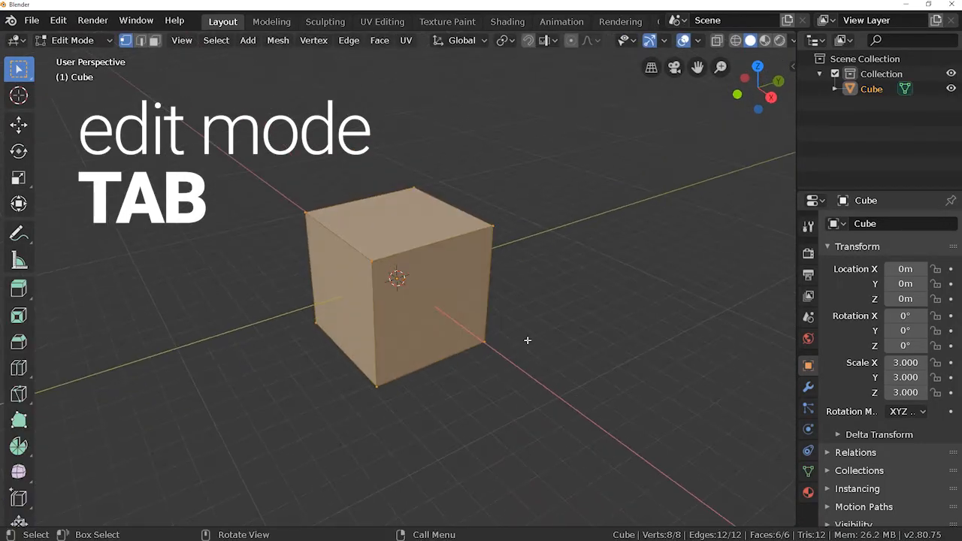
key(ctrl+b)
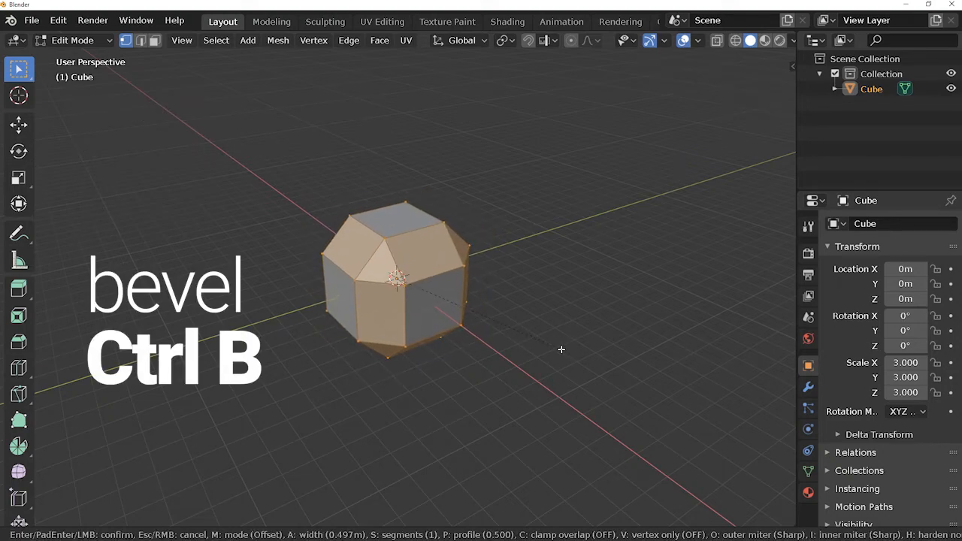
key(Tab)
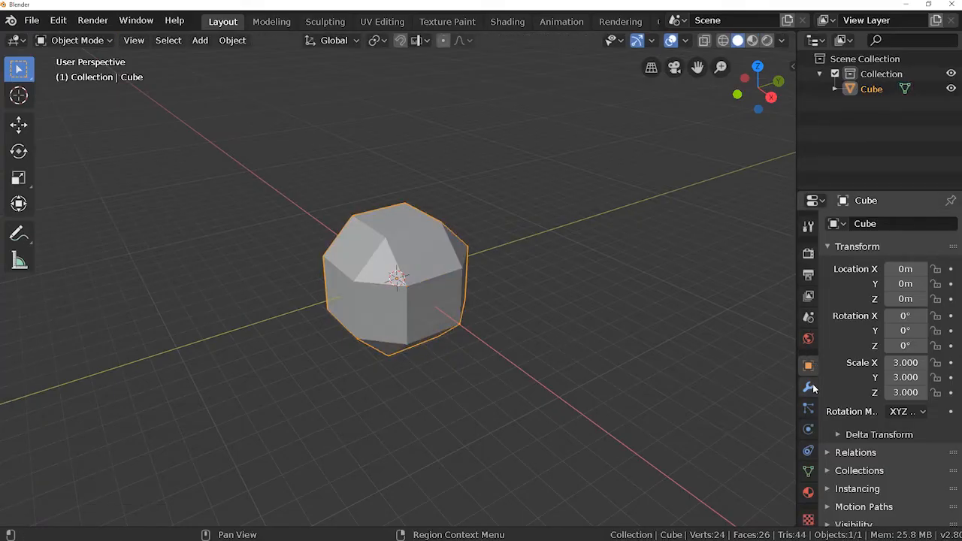
Add a Subdivision Surface modifier at viewport level 4 and apply it to the beveled cube
click(808, 388)
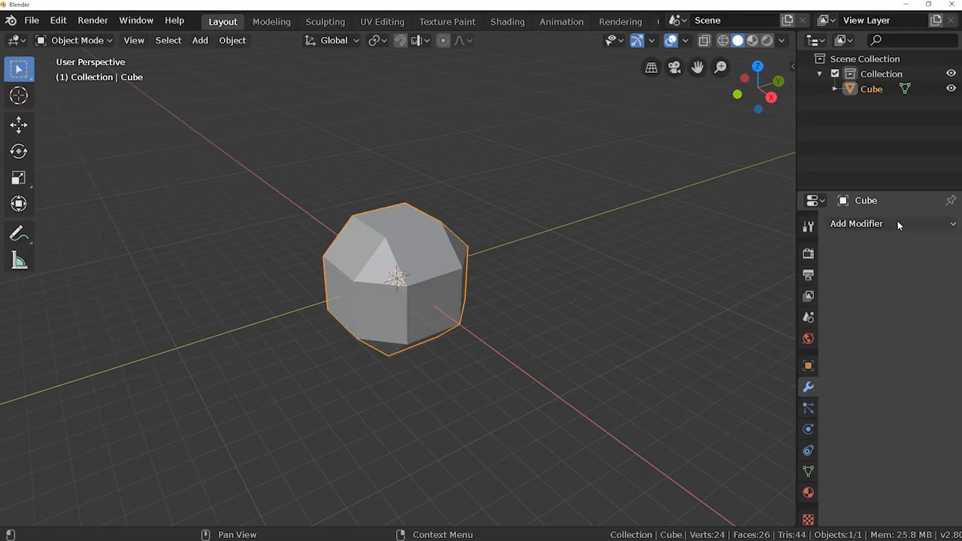
click(857, 222)
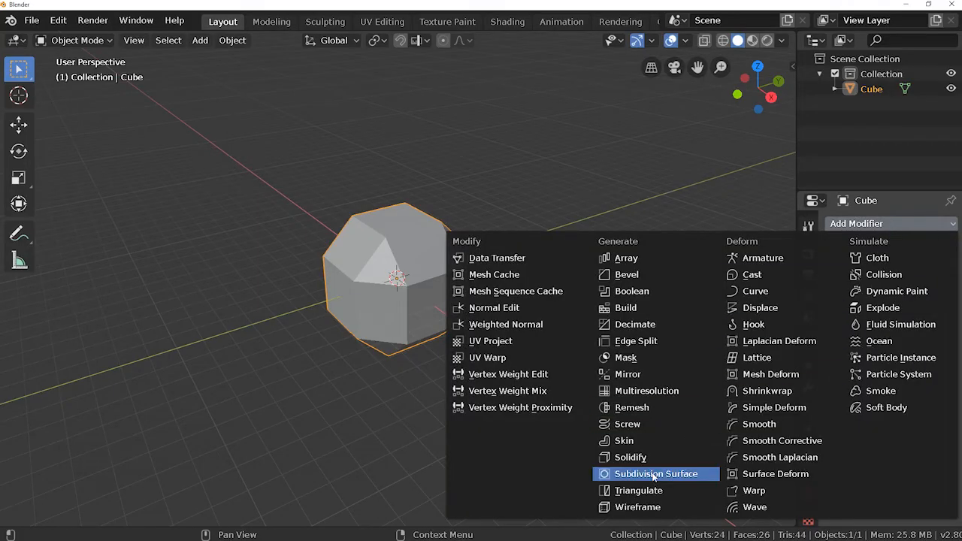
click(655, 473)
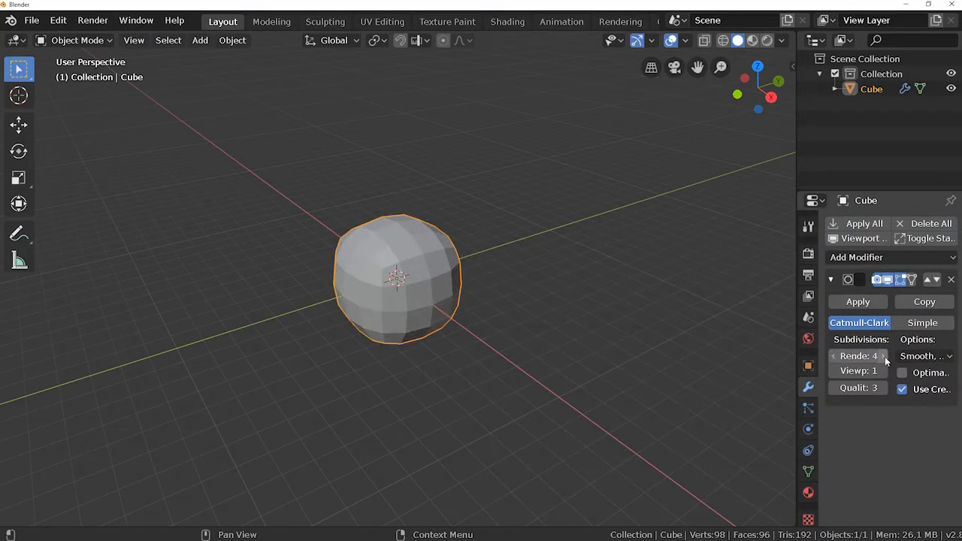
click(884, 369)
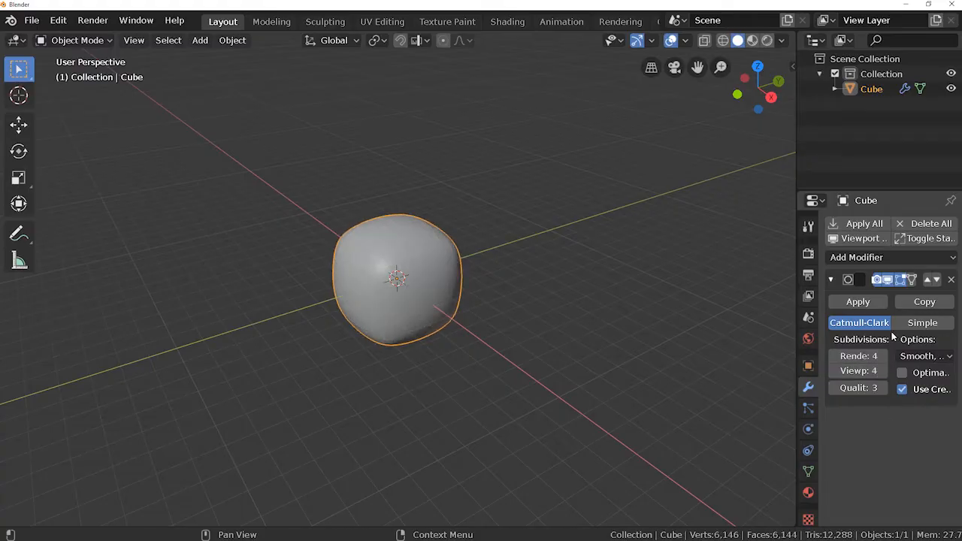
key(Tab)
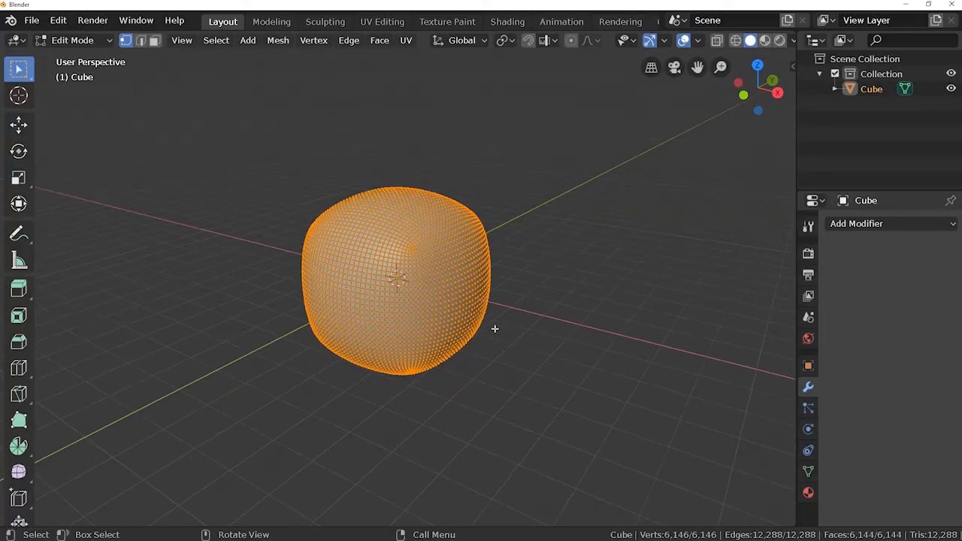
drag(495, 328, 559, 277)
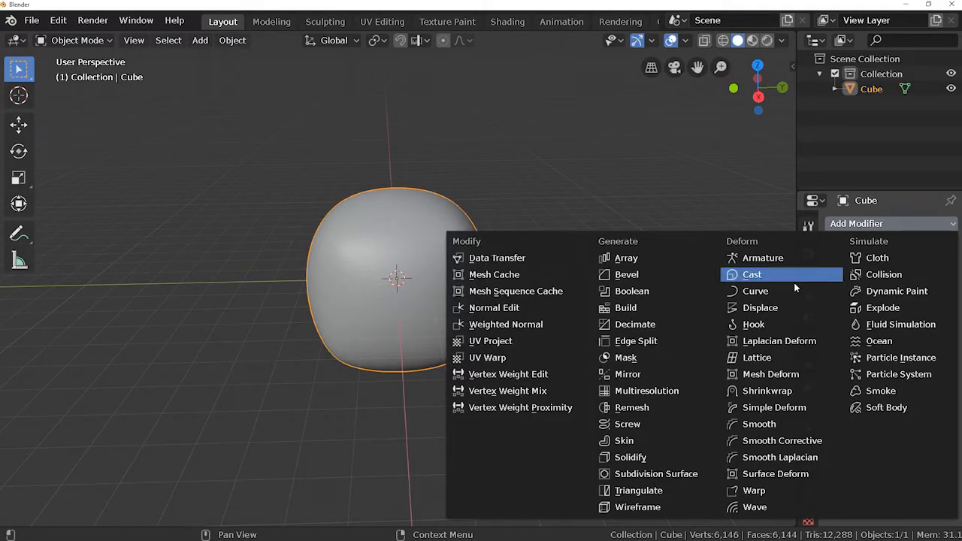
Add a Displace modifier with a new texture named stoneTexture and show its texture settings
click(752, 274)
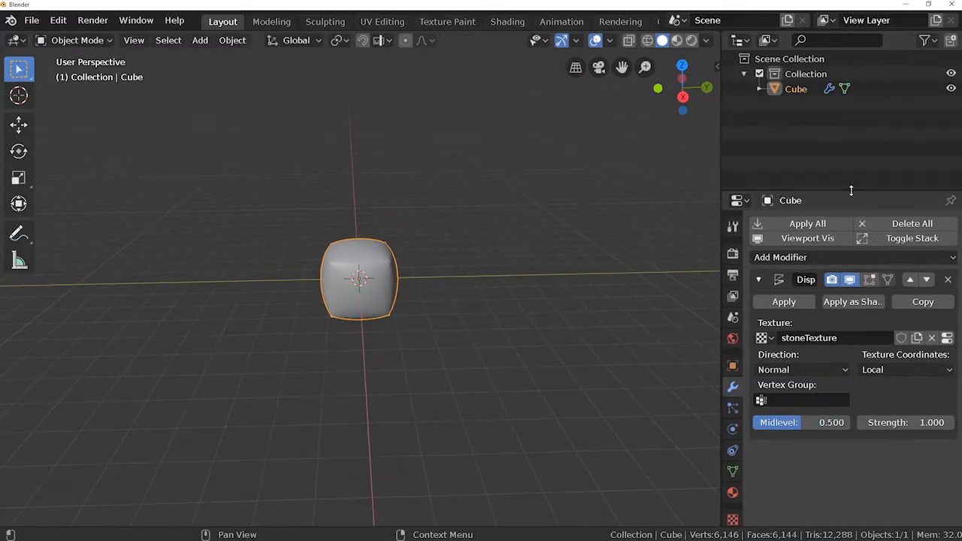
click(732, 483)
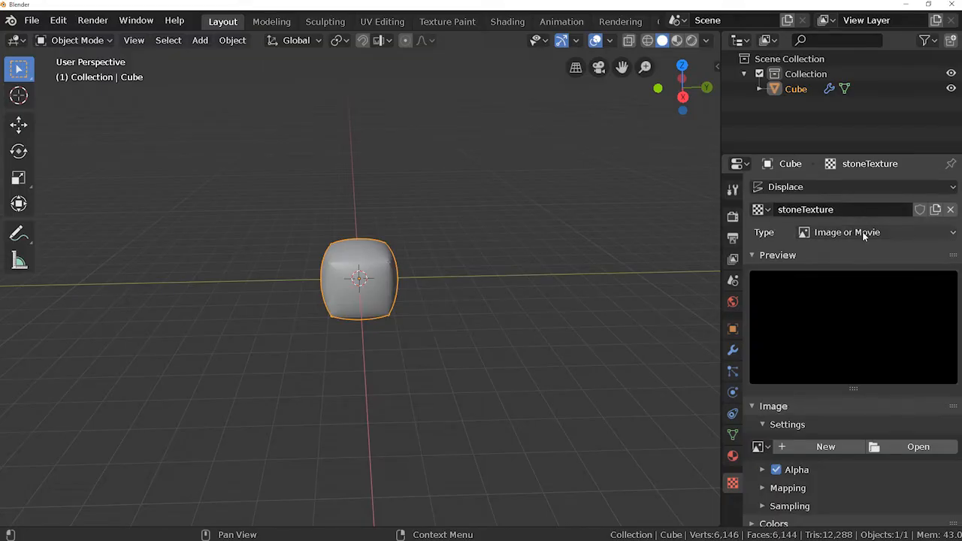
Make stoneTexture a Voronoi texture with the Distance Squared metric
click(846, 231)
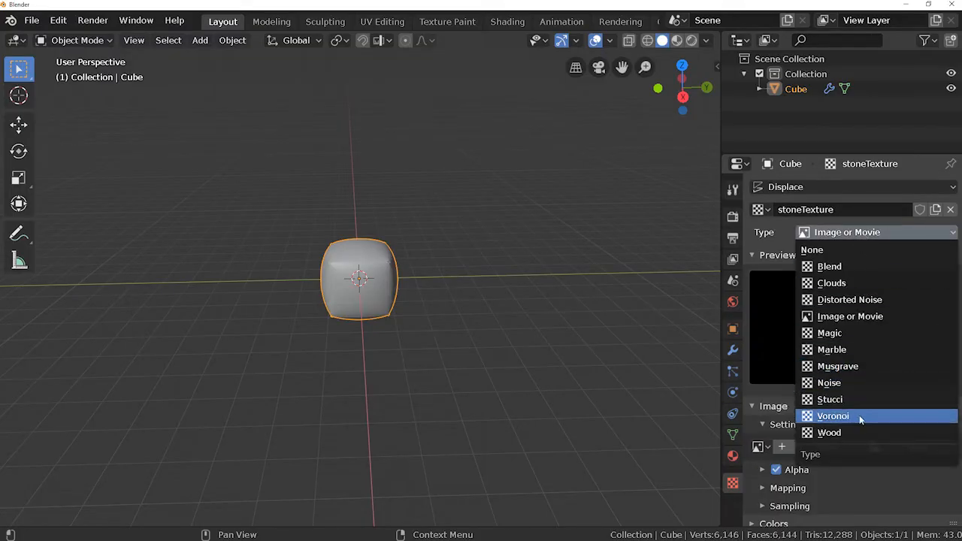
click(833, 415)
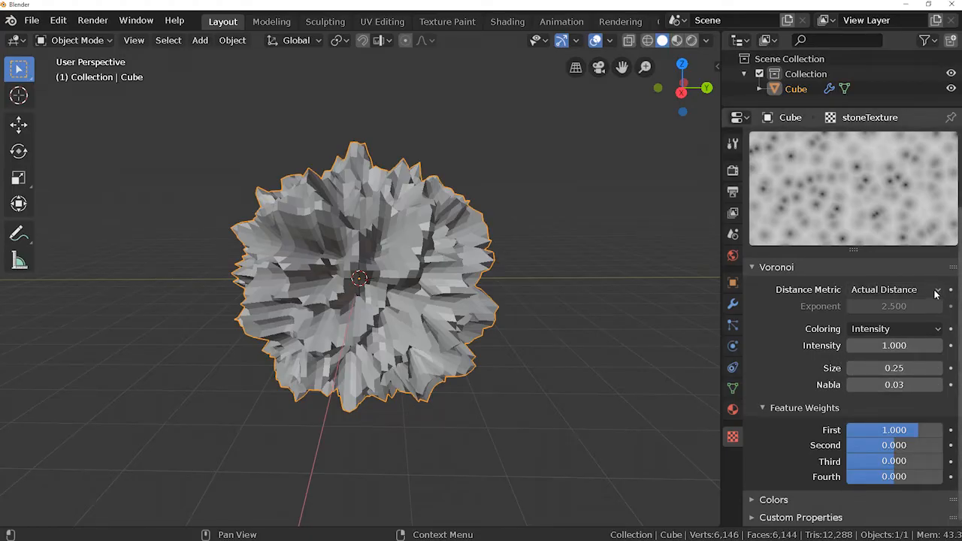
click(893, 289)
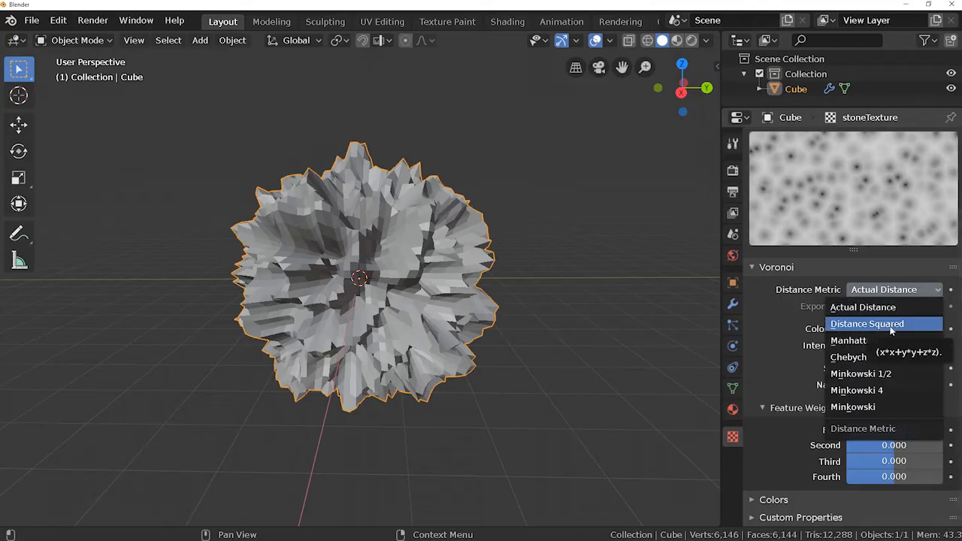
click(867, 323)
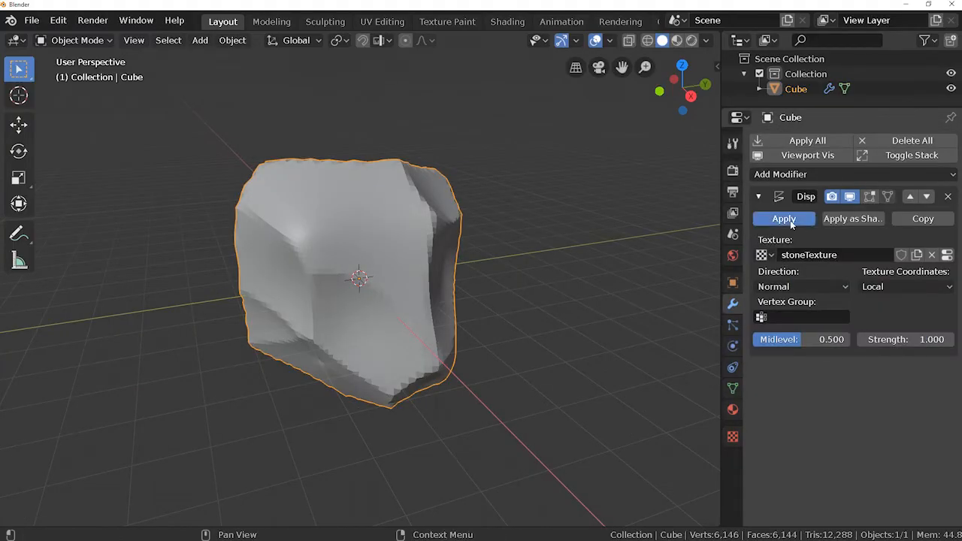
Apply the Displace modifier, baking the rock shape into the mesh, and inspect it in Edit Mode
click(785, 219)
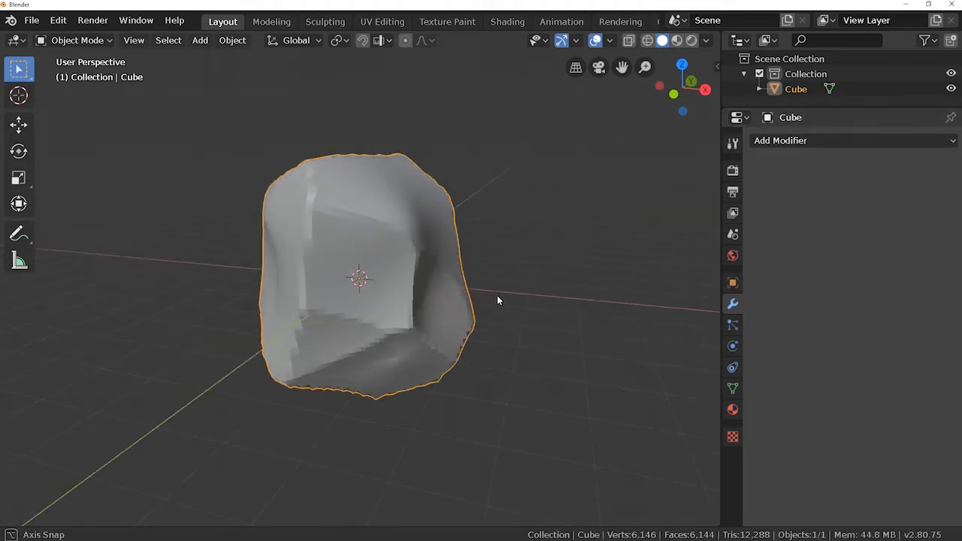
key(Tab)
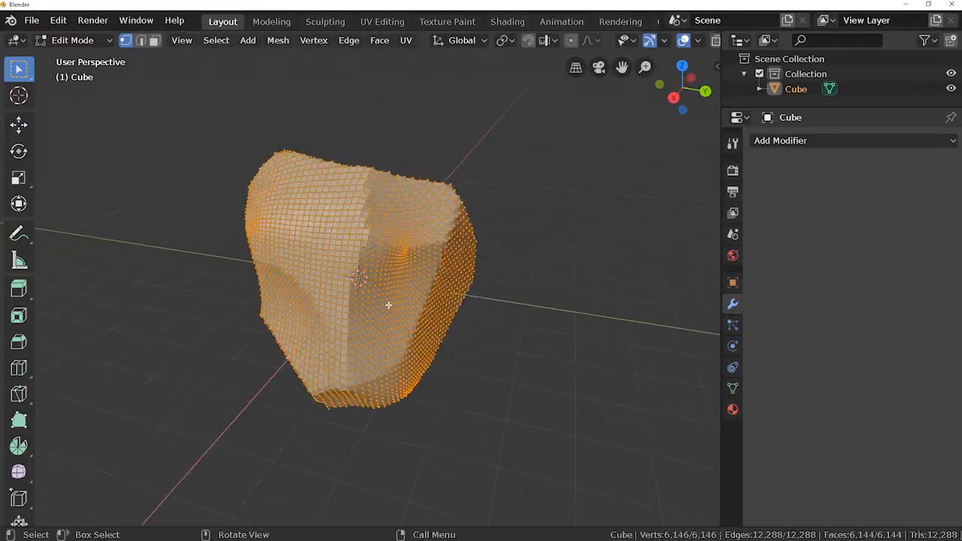
key(Tab)
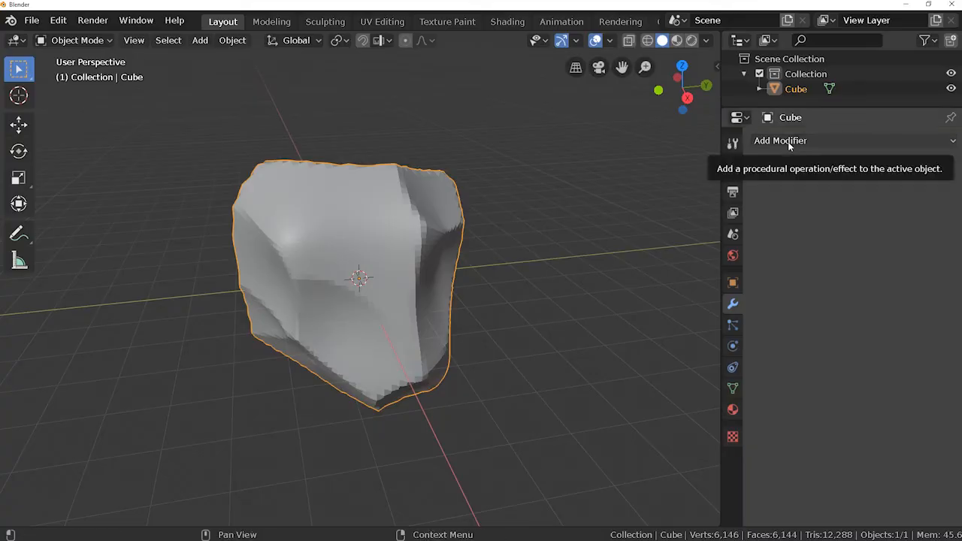
Add a Decimate modifier at ratio about 0.16 and apply it, cutting the rock to 1,695 faces
click(780, 142)
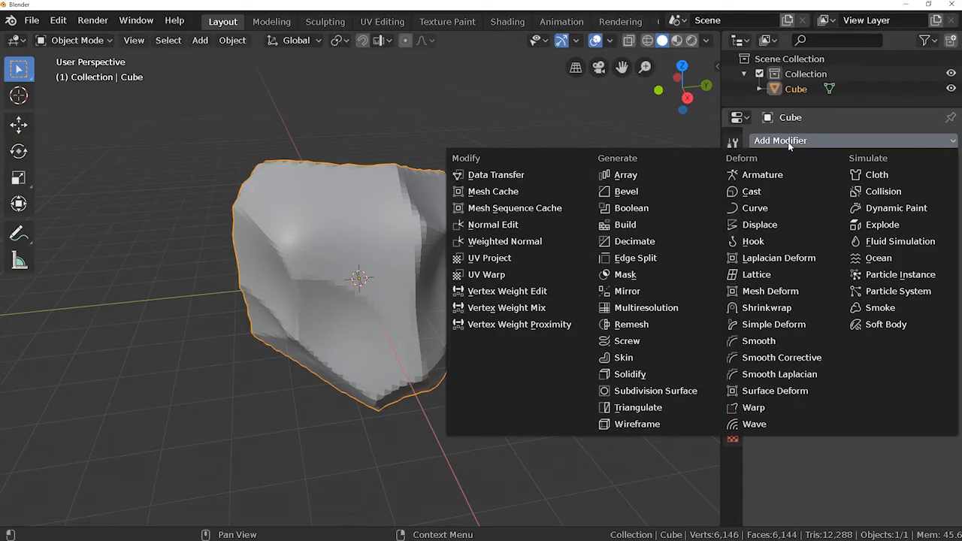
click(636, 241)
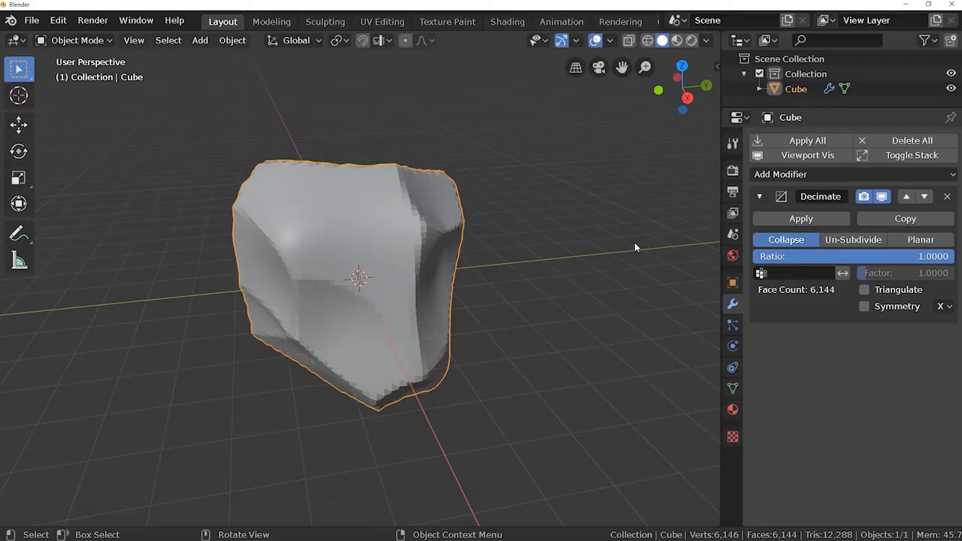
mouse_move(932, 294)
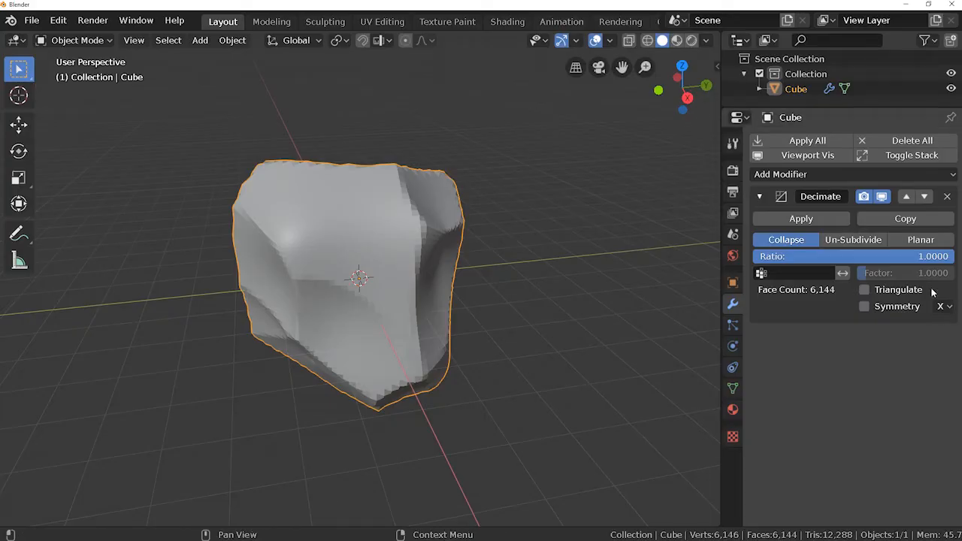
drag(865, 256, 782, 256)
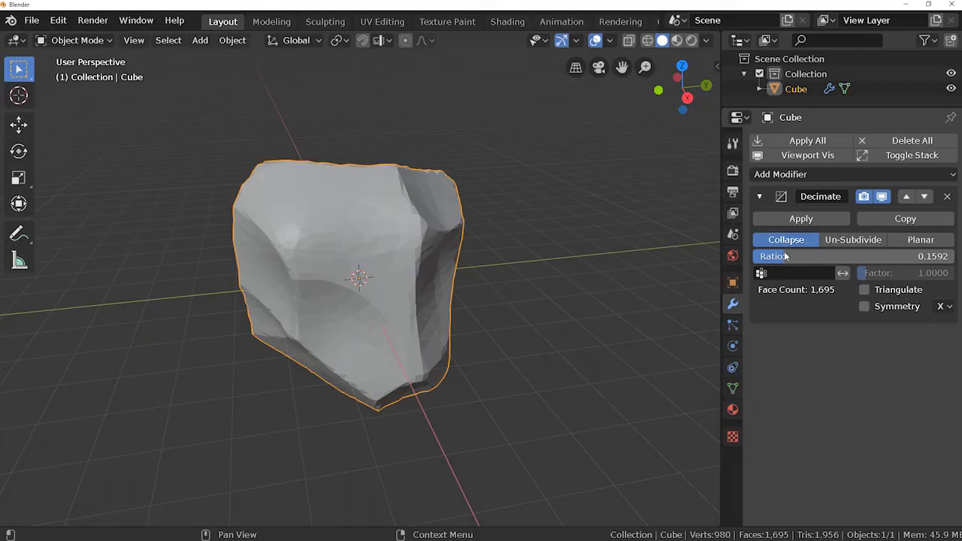
click(799, 220)
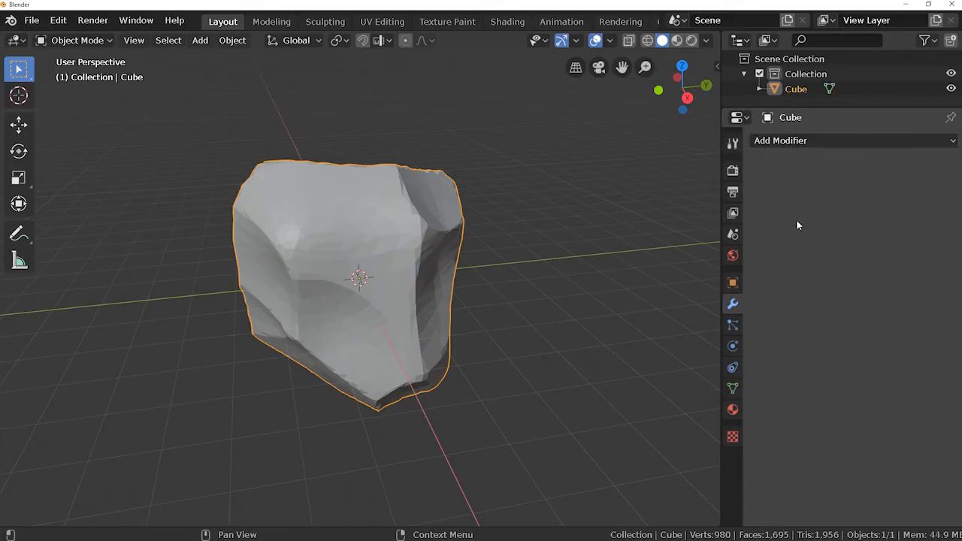
Add a second Decimate modifier to reduce the rock to 662 faces
click(781, 142)
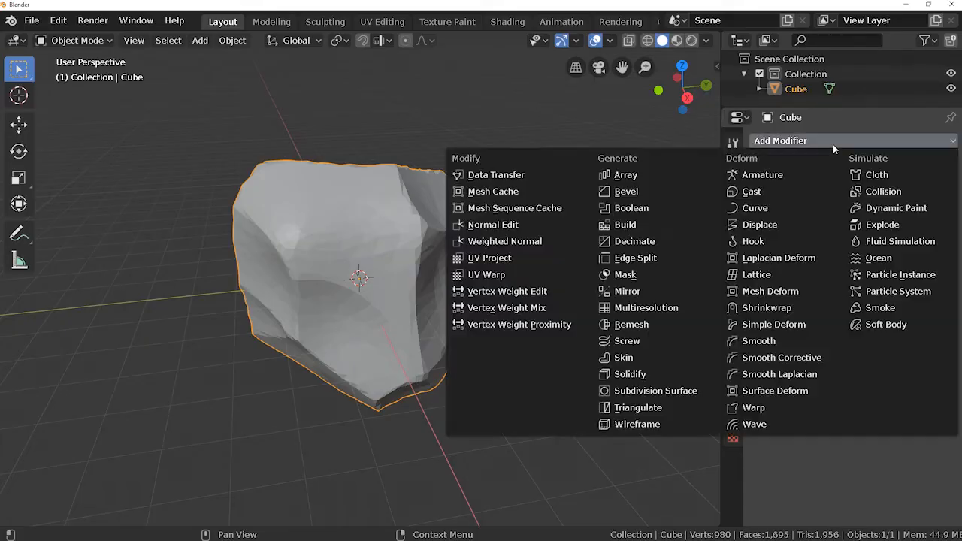
click(634, 241)
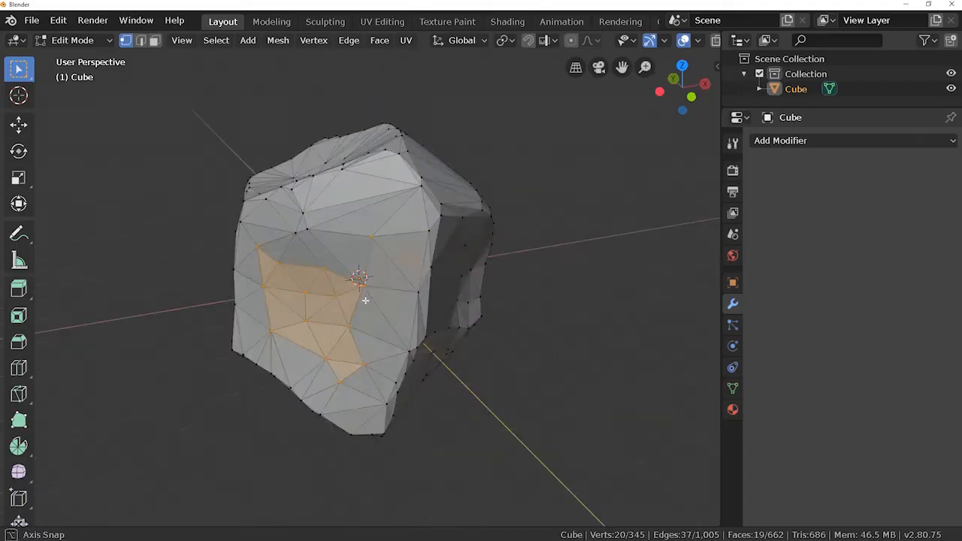
Toggle Edit Mode to clean up and view the final 256-vertex, 279-face rock
key(Tab)
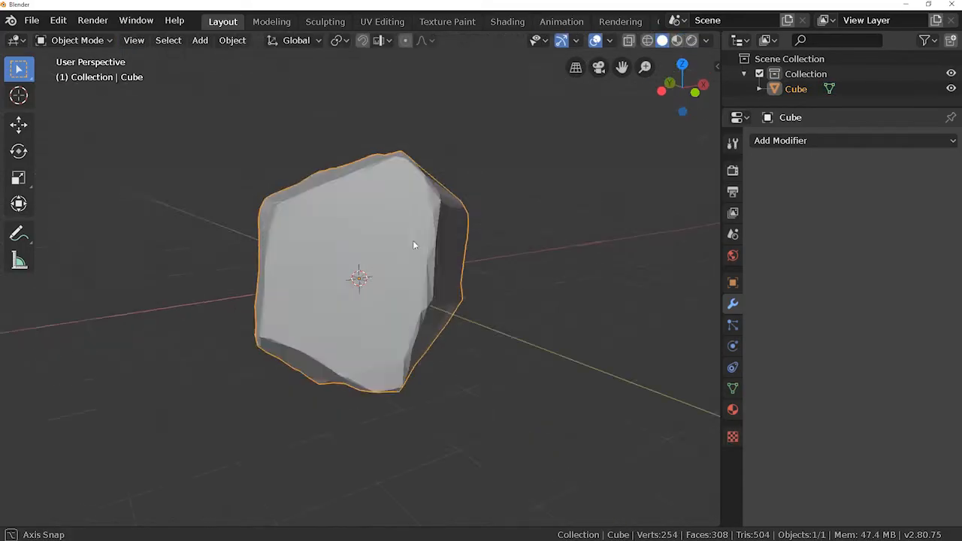
key(Tab)
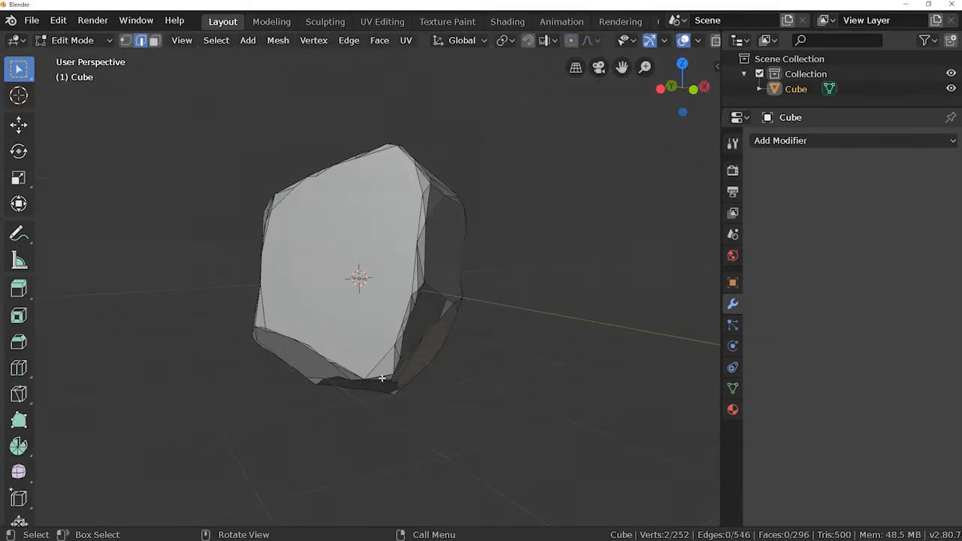
key(Tab)
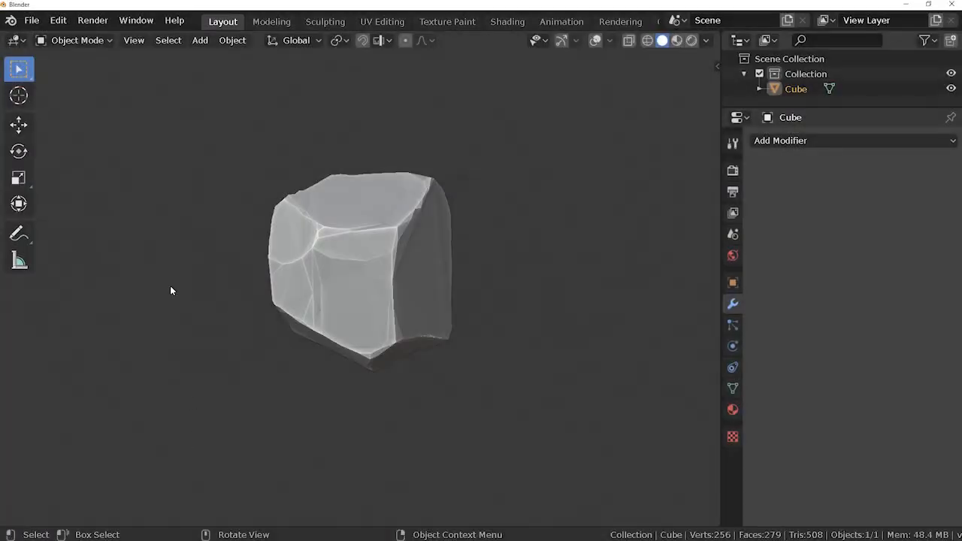